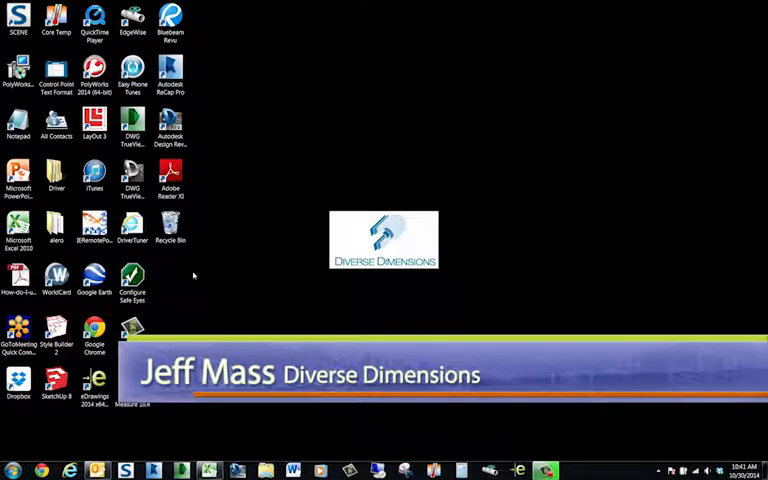
- Launch PolyWorks 2014 (64-bit) from its desktop shortcut
{"action": "left_click", "coordinate": [94, 78]}
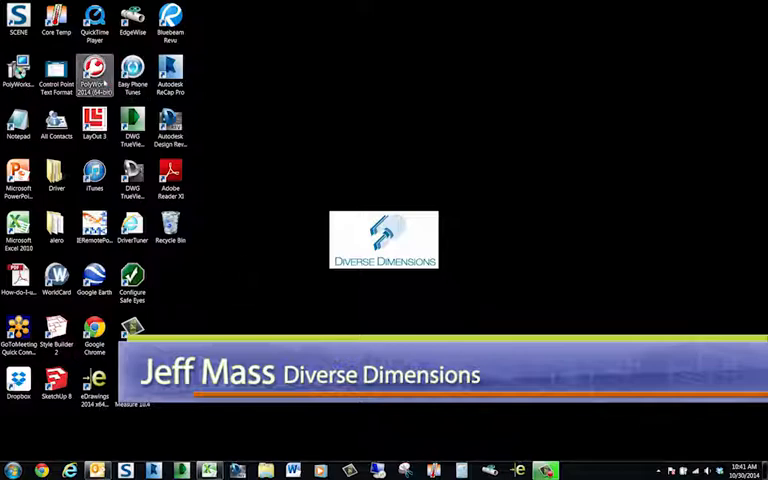
{"action": "double_click", "coordinate": [94, 78]}
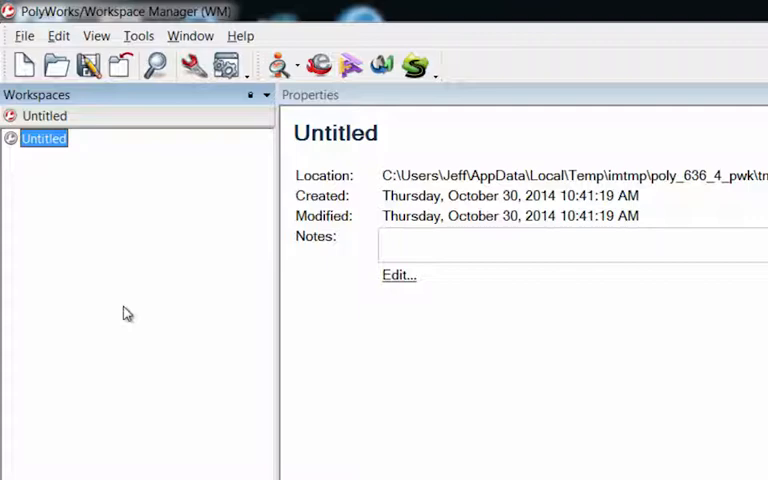
{"action": "mouse_move", "coordinate": [127, 270]}
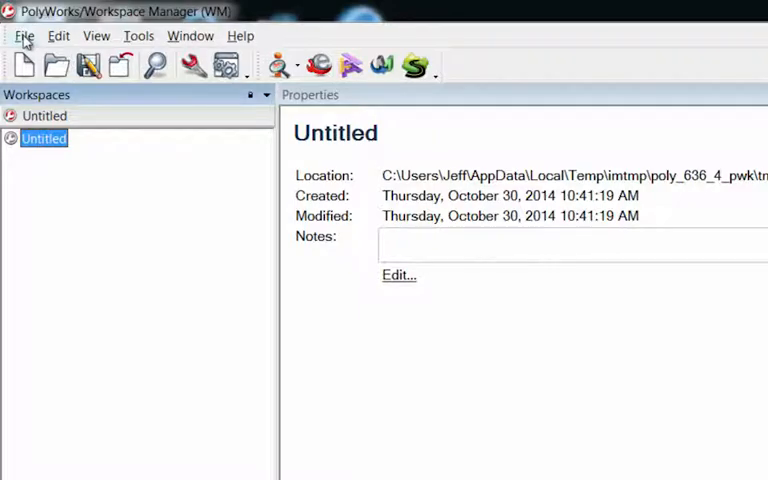
- Open the Workspace Manager's File menu
{"action": "left_click", "coordinate": [24, 35]}
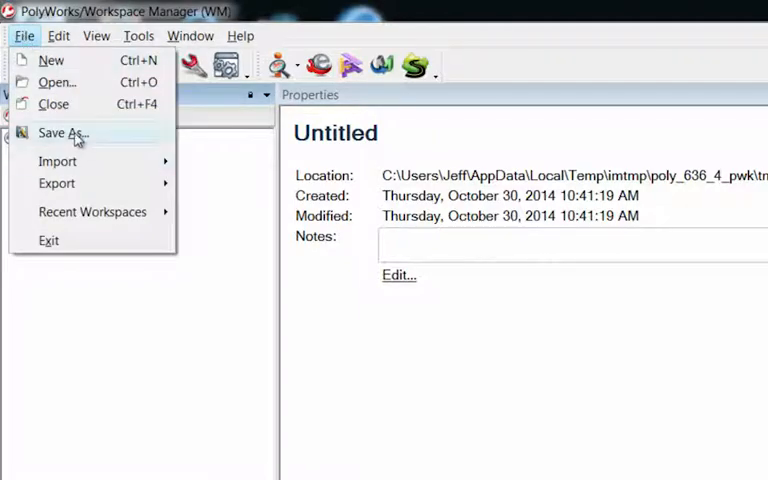
- Save the workspace as 'Workspace Demo' in C:\Clients\Training Stuff
{"action": "left_click", "coordinate": [63, 132]}
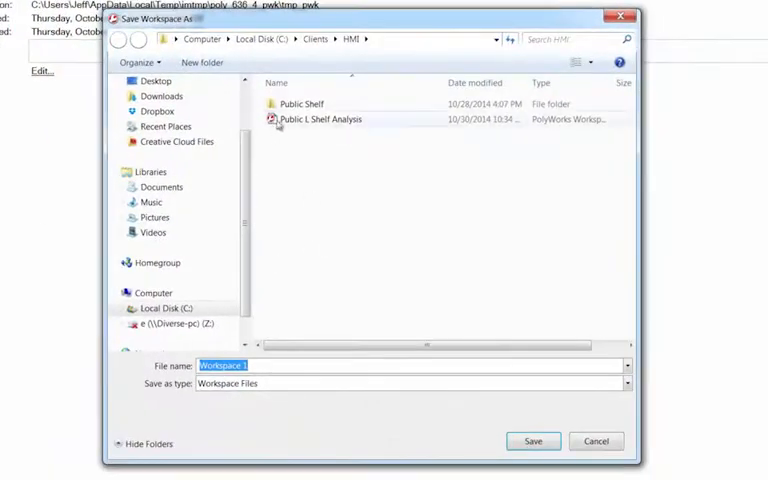
{"action": "left_click", "coordinate": [316, 39]}
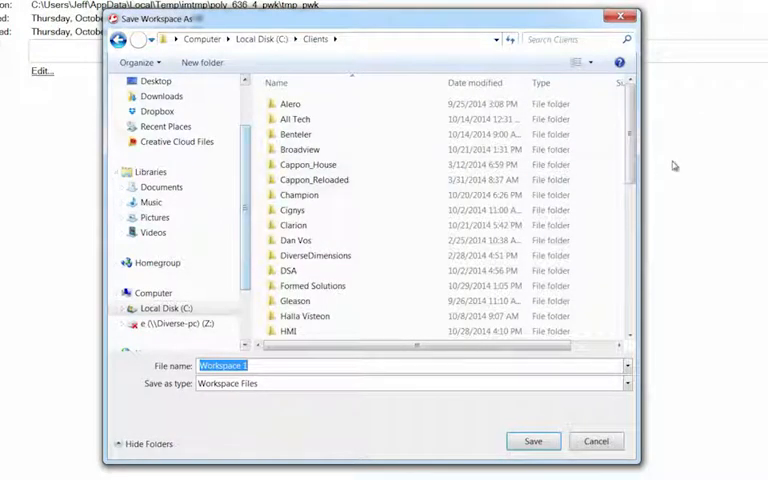
{"action": "scroll", "scroll_direction": "down", "scroll_amount": 3}
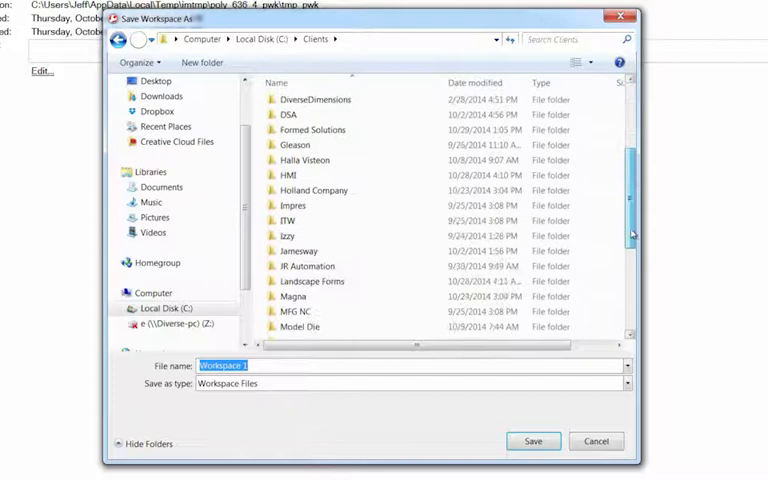
{"action": "scroll", "scroll_direction": "down", "scroll_amount": 3}
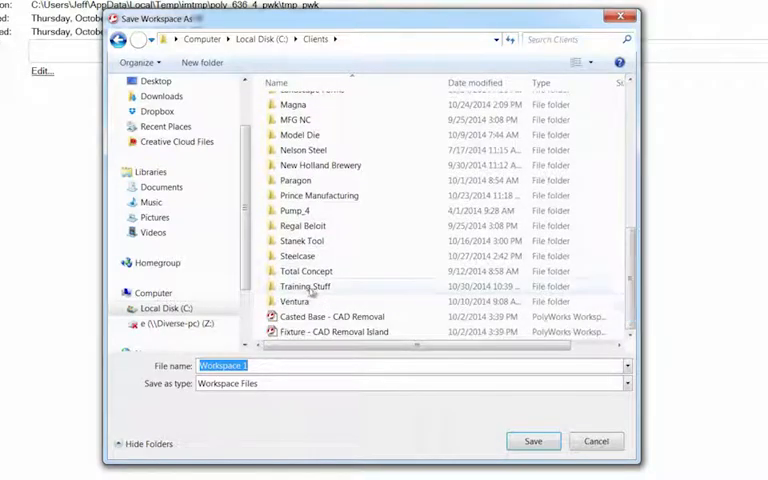
{"action": "double_click", "coordinate": [305, 286]}
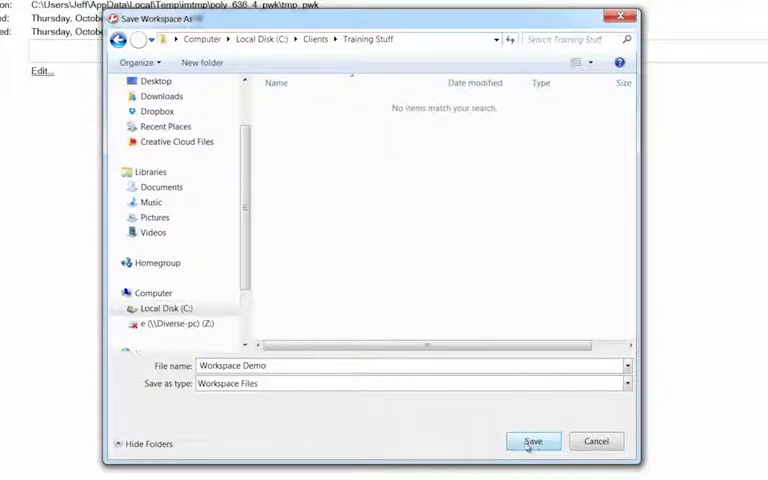
{"action": "left_click", "coordinate": [533, 441]}
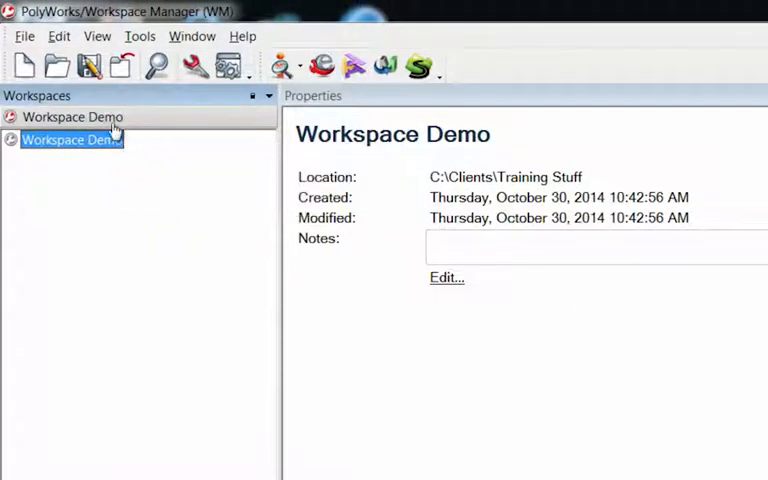
{"action": "mouse_move", "coordinate": [110, 130]}
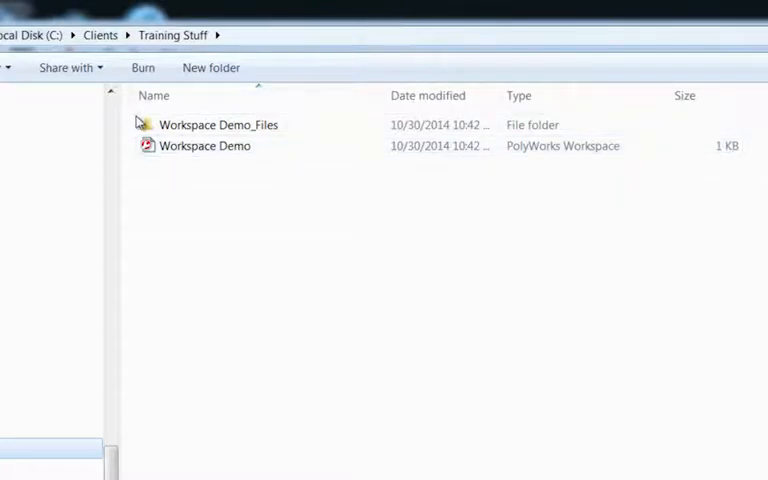
- In Explorer, select and open the Workspace Demo_Files folder in Training Stuff
{"action": "left_click", "coordinate": [218, 124]}
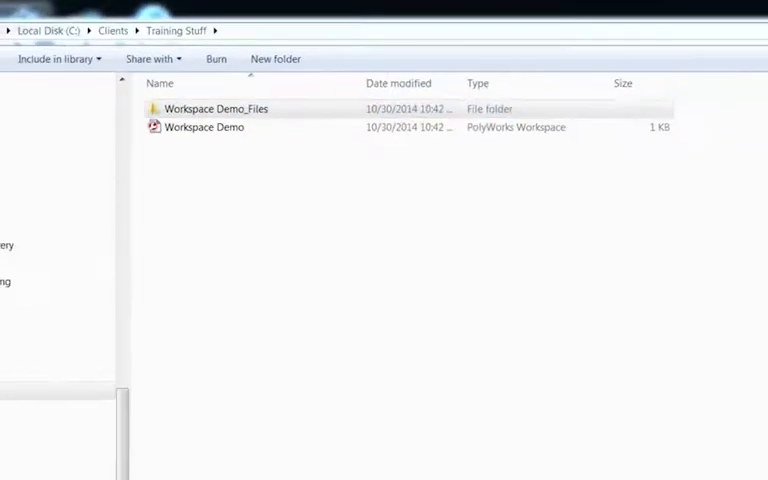
{"action": "double_click", "coordinate": [204, 127]}
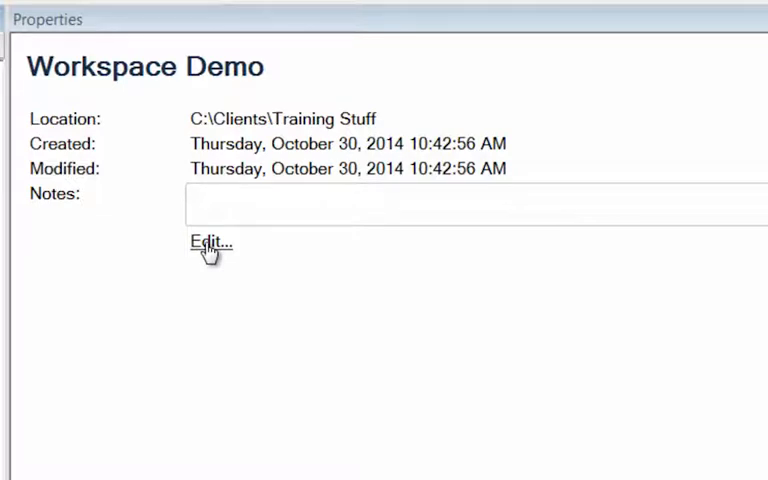
{"action": "mouse_move", "coordinate": [213, 215]}
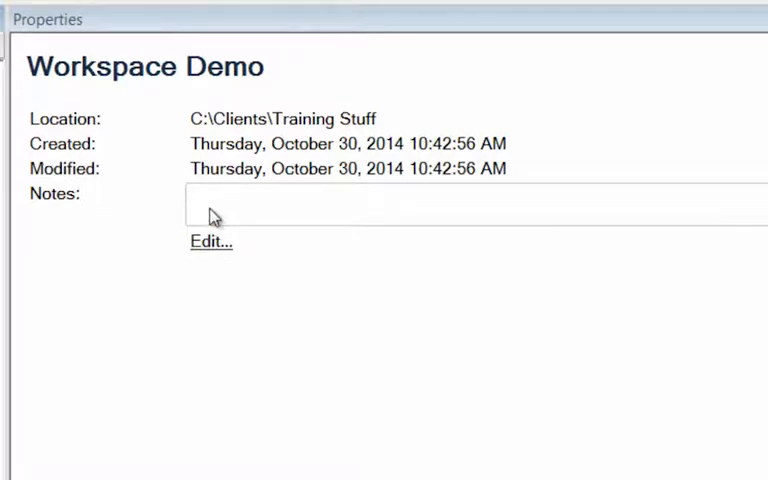
{"action": "mouse_move", "coordinate": [140, 149]}
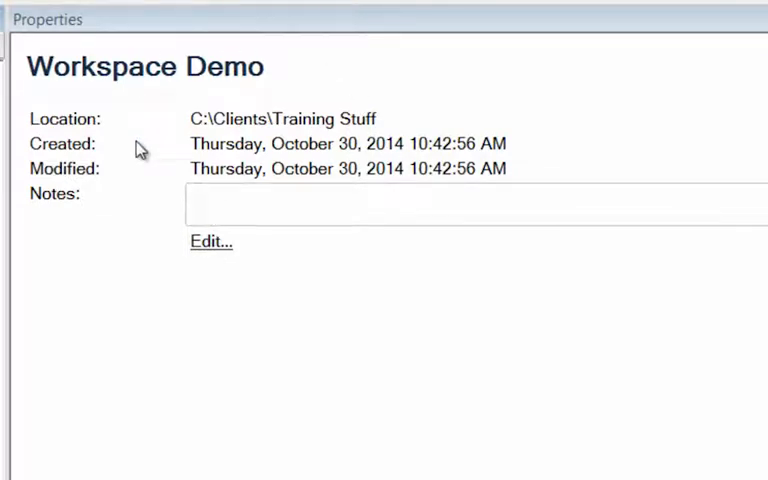